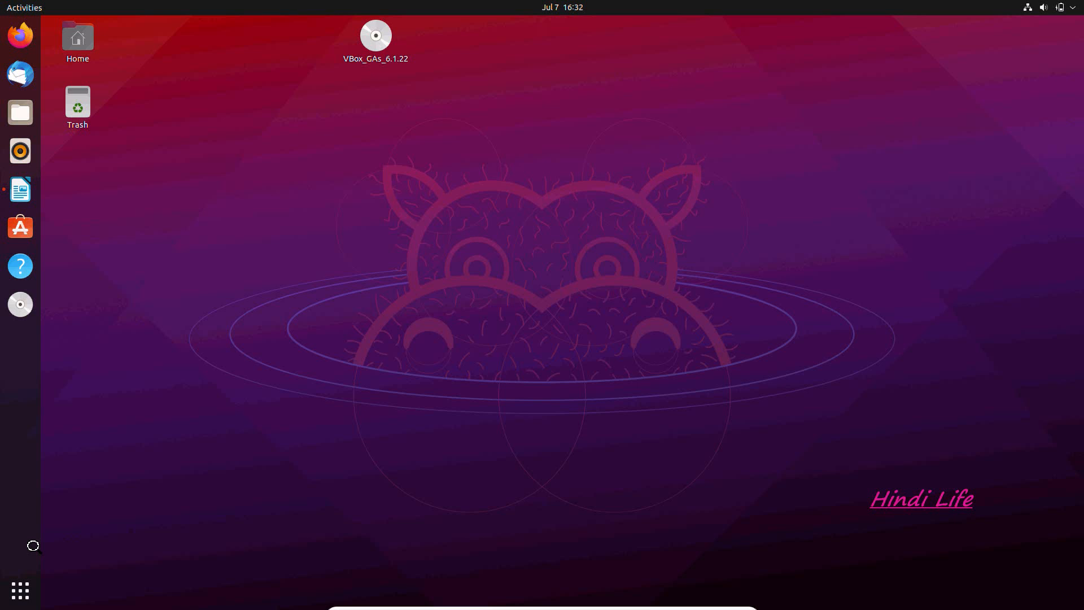
Search the application overview for 'ter' to find Terminal
click(21, 589)
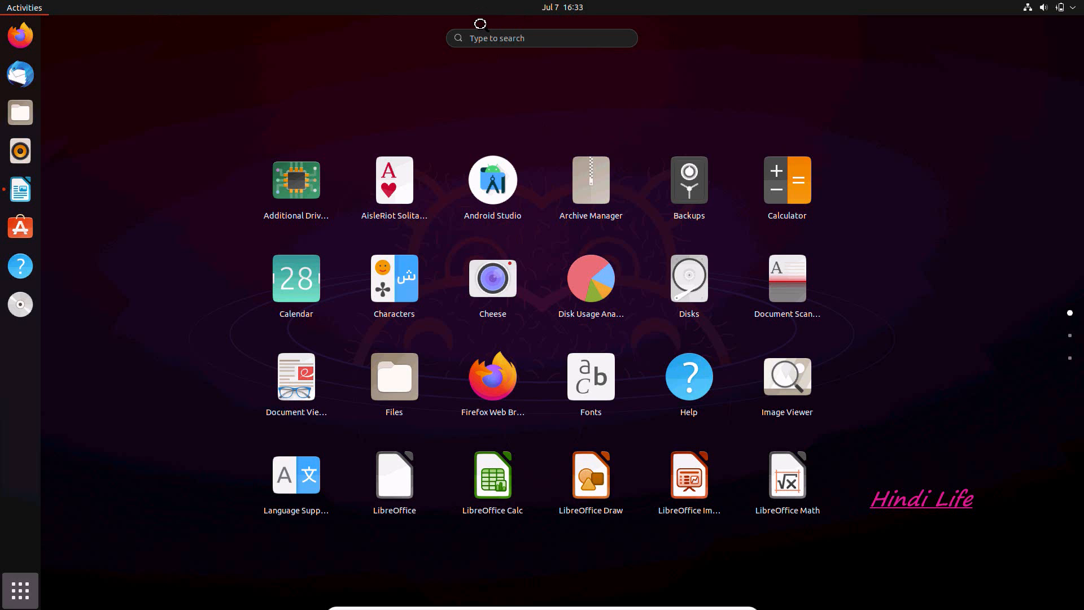
text(ter)
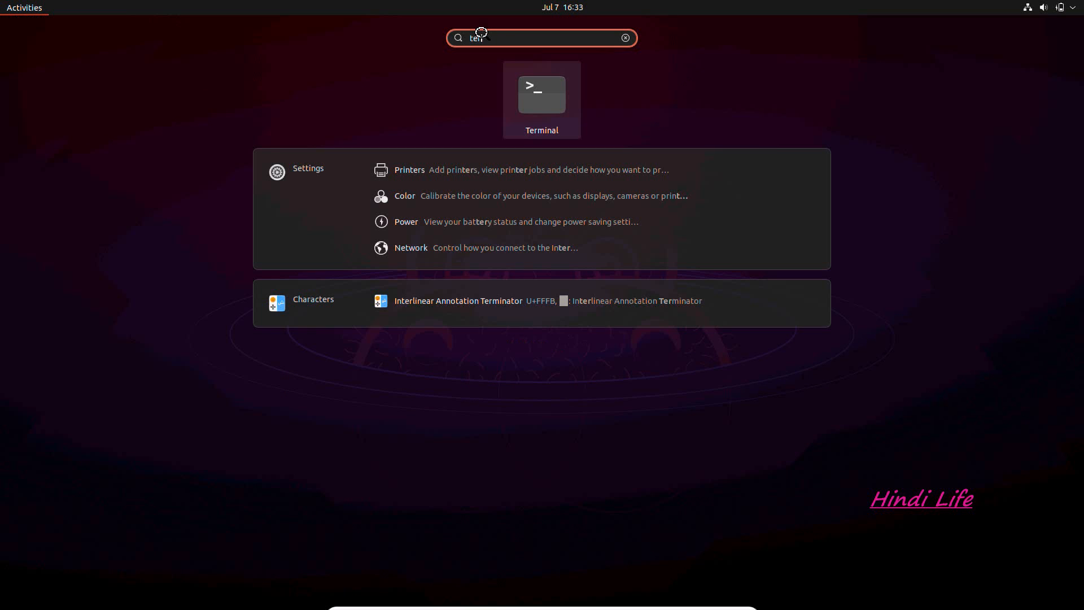
Launch Terminal and run java and java --version, confirming OpenJDK 16.0.1 is installed
click(541, 94)
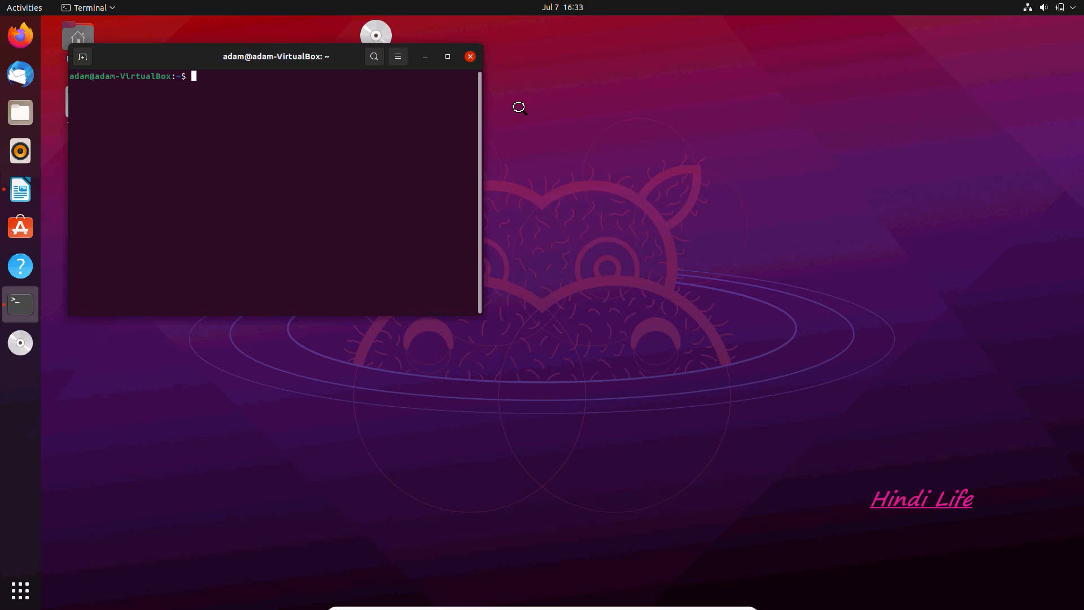
text(j)
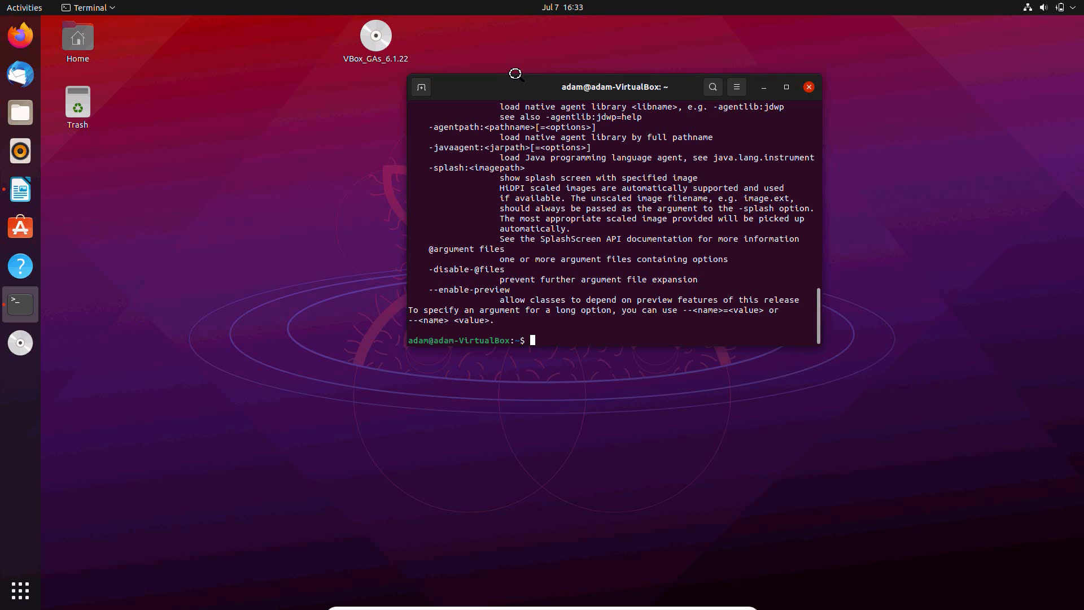
text(java)
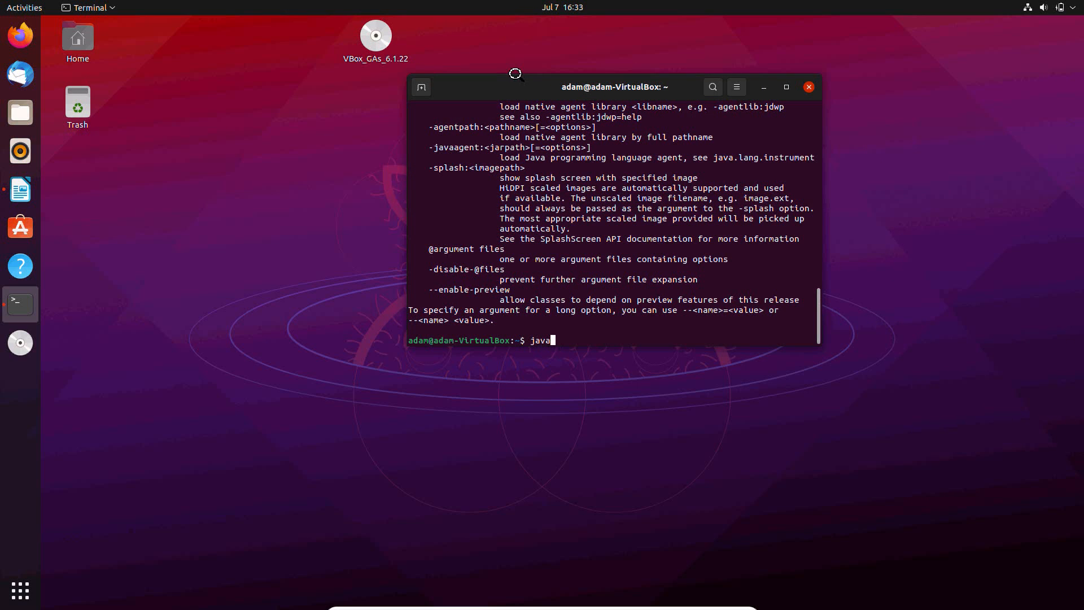
text(--v)
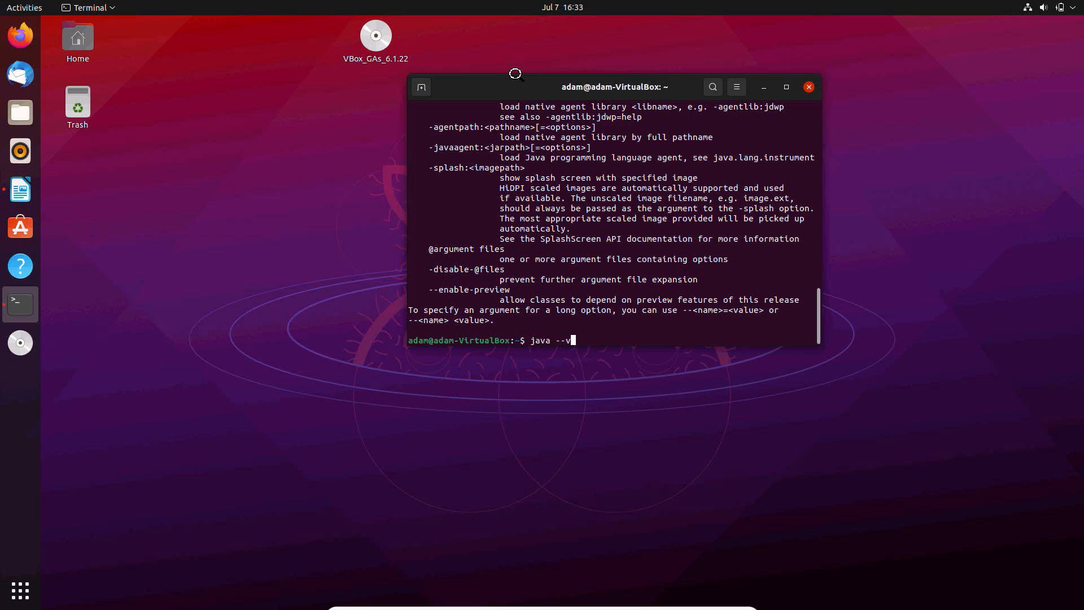
key(Return)
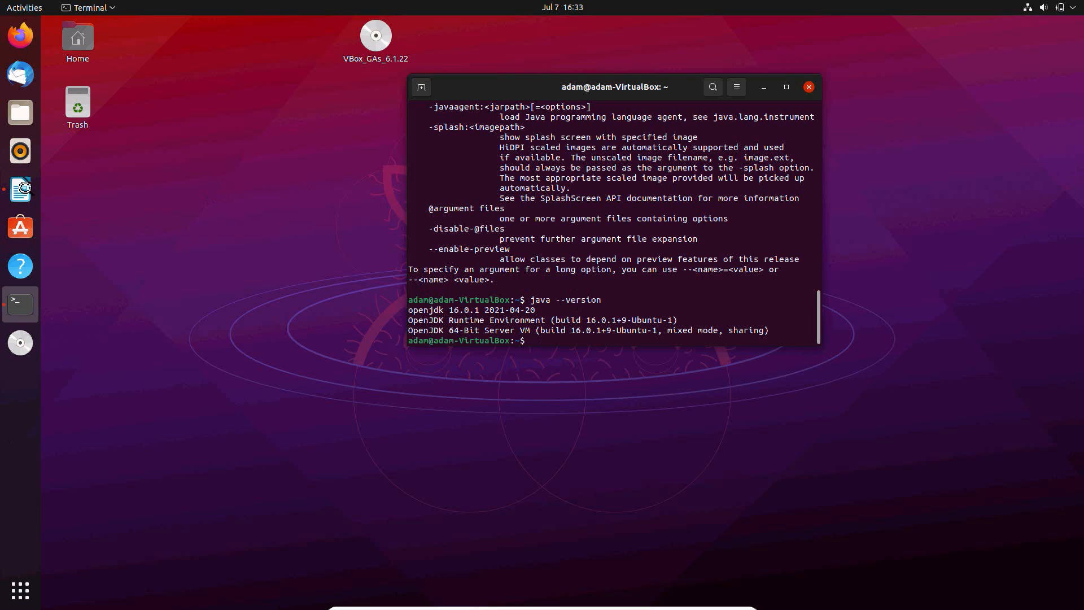
In the Writer note, retype the version as 16 and select the openjdk-16 removal command
click(20, 189)
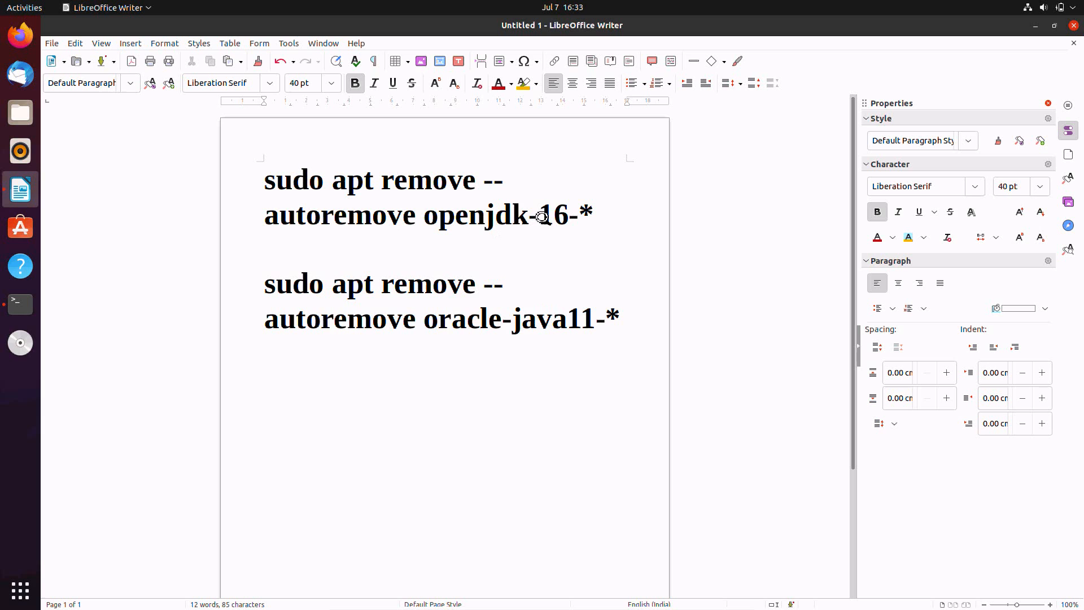
click(567, 214)
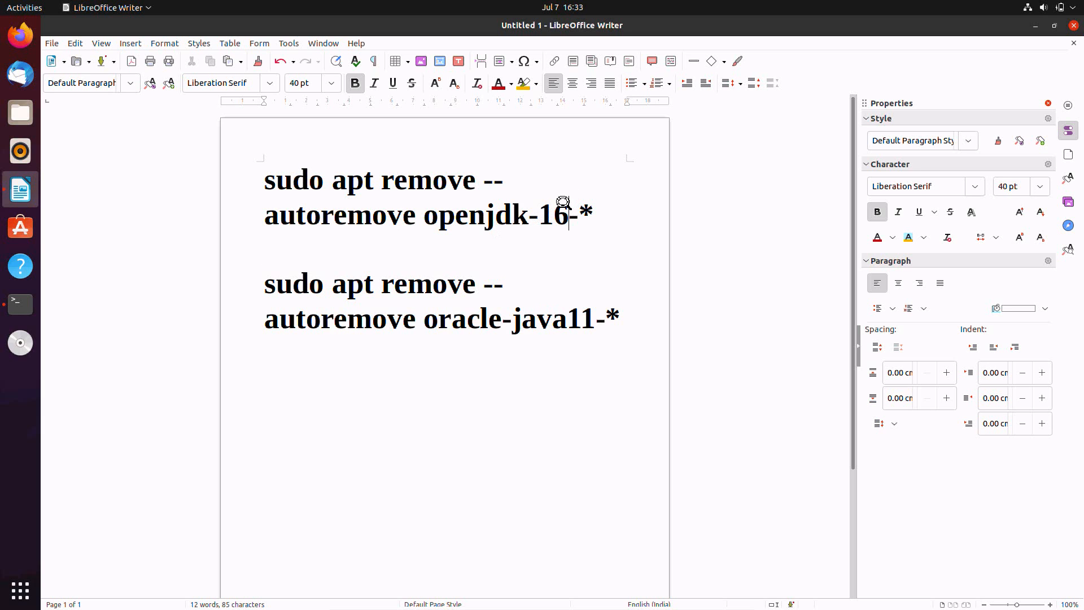
text(1)
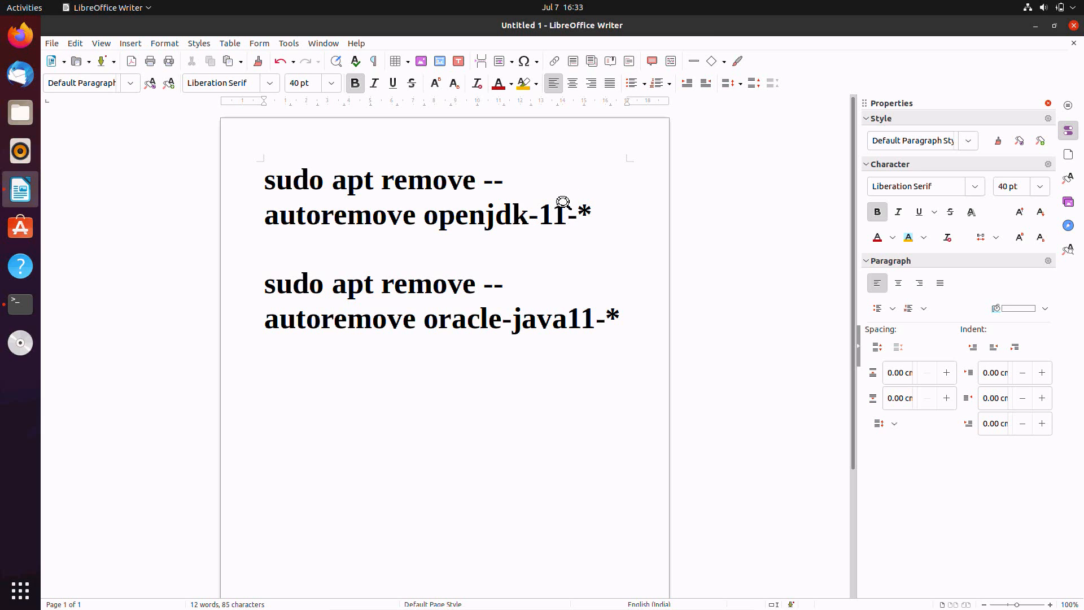
click(566, 215)
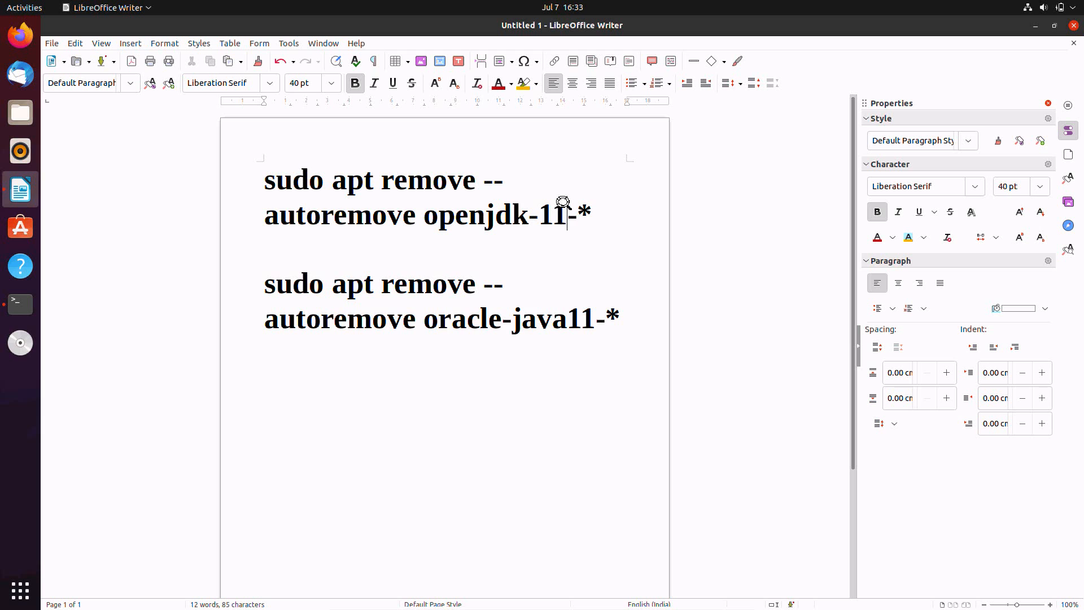
text(6)
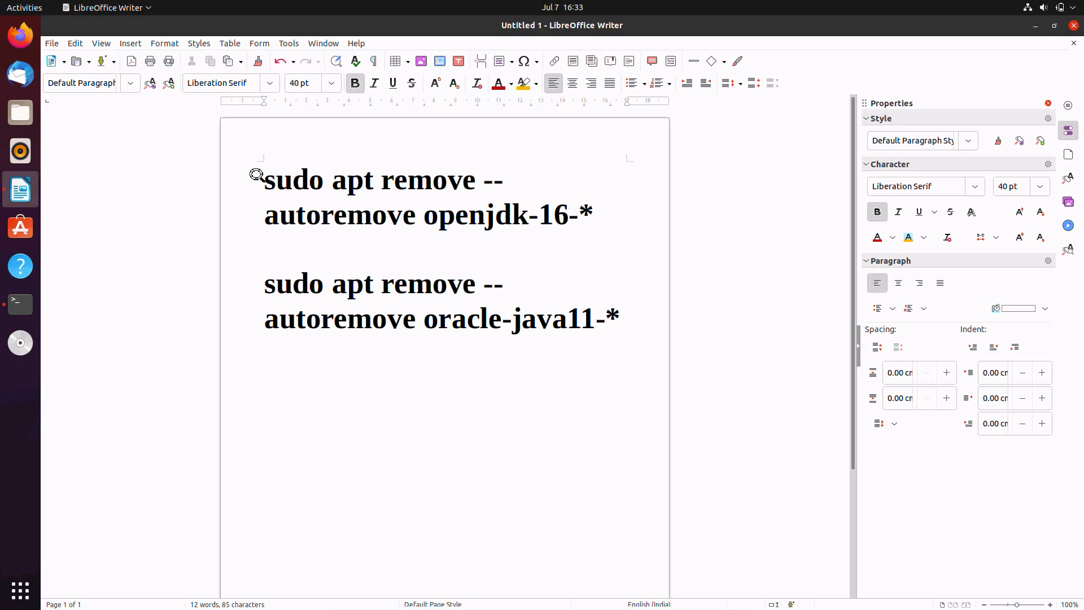
drag(261, 179, 593, 228)
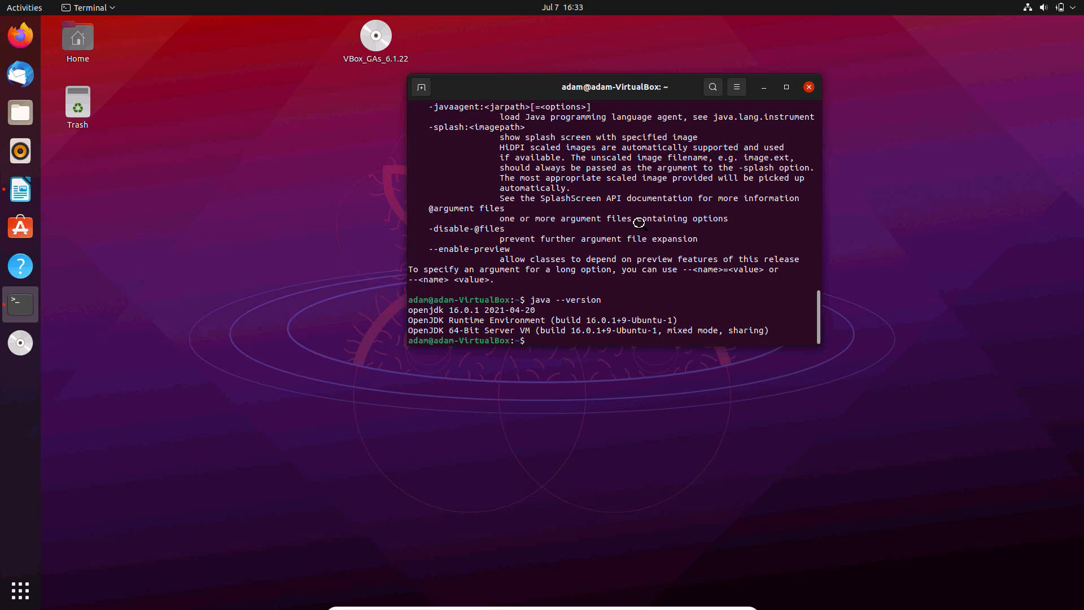
Paste and run sudo apt remove --autoremove openjdk-16-*, confirming with y to remove 61 packages
right_click(539, 332)
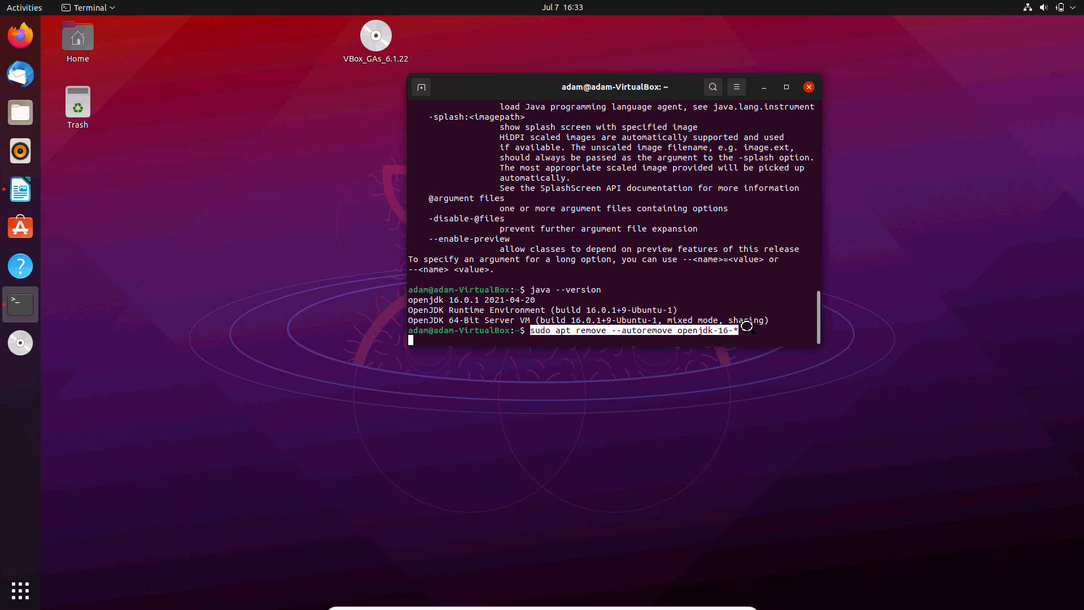
key(Return)
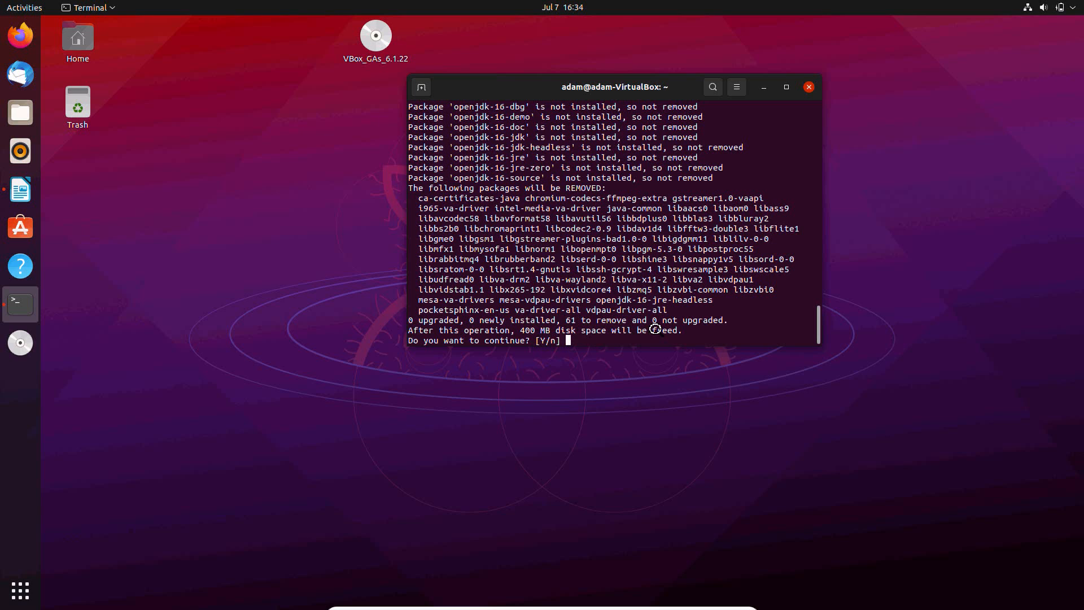
text(y)
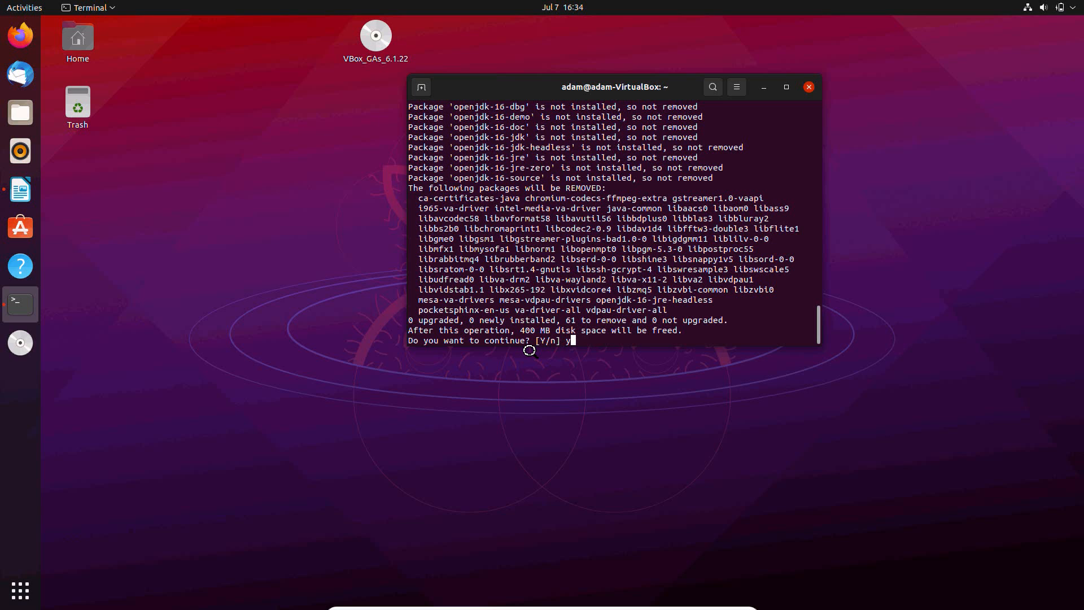
key(Return)
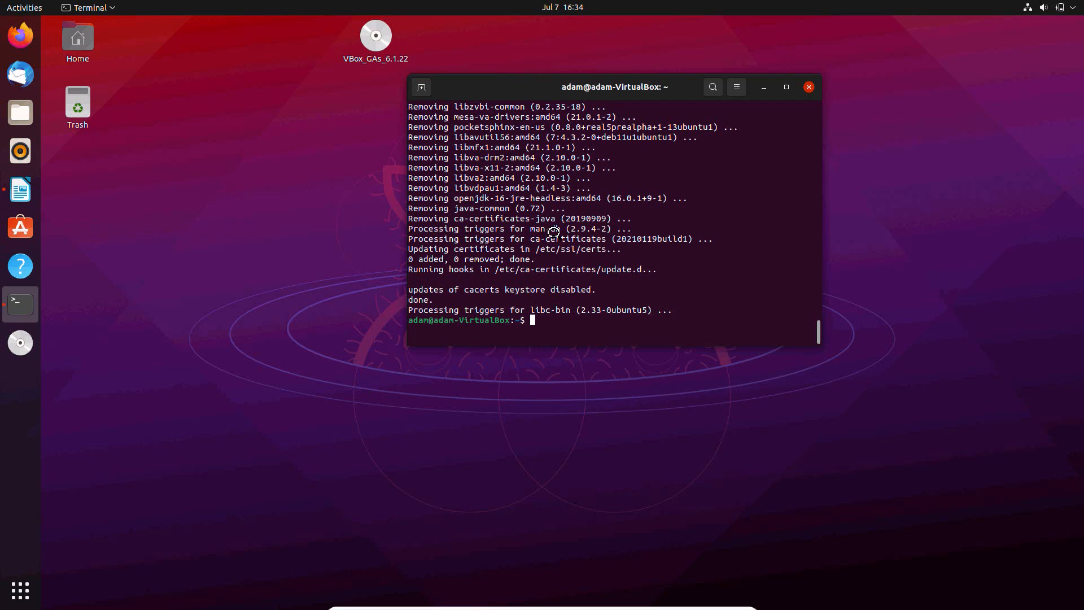
Run java and java --version again, both now failing with No such file or directory
text(java)
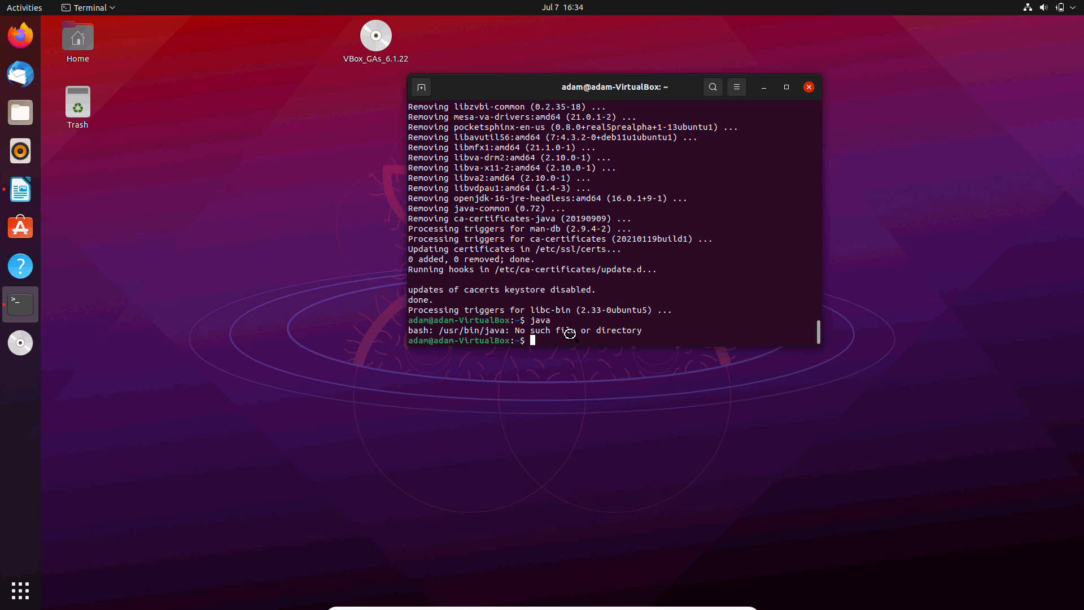
text(java --version)
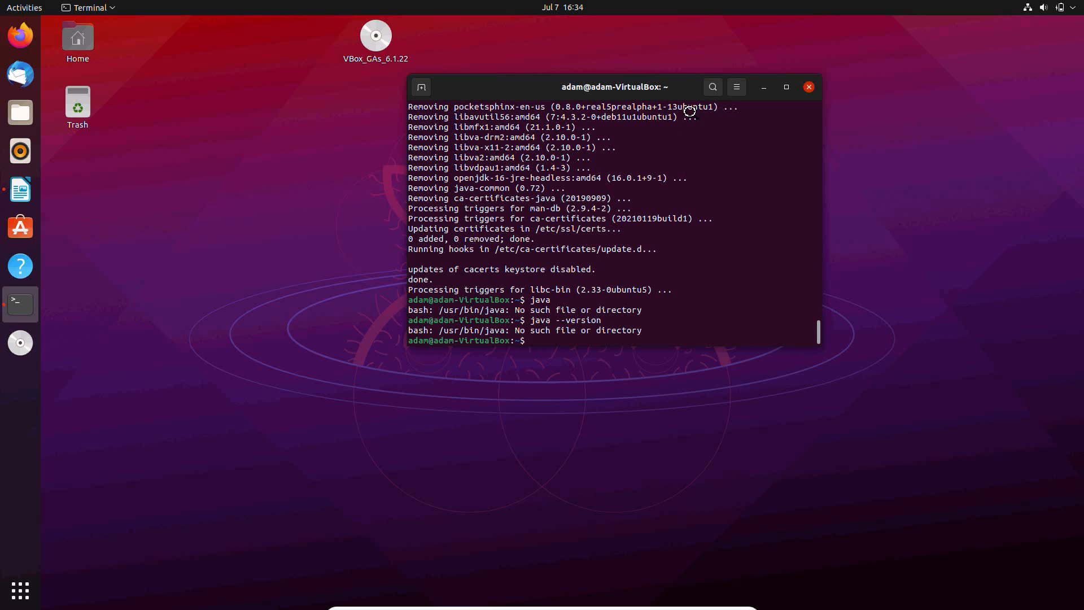
mouse_move(82, 253)
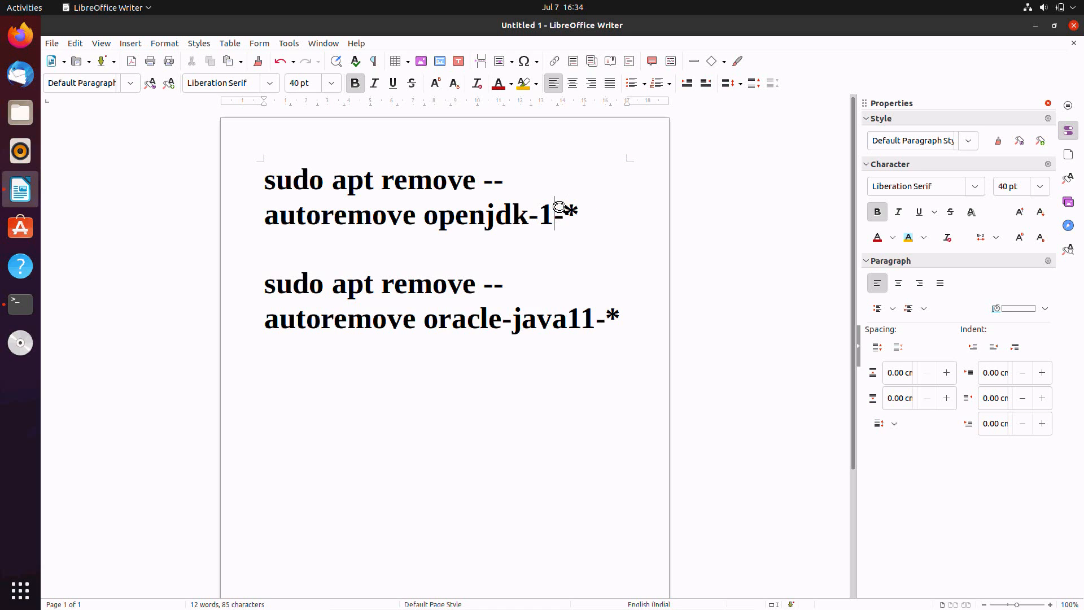
Change the first command to openjdk-17-*, select the oracle-java11 command, and return to Terminal
text(1)
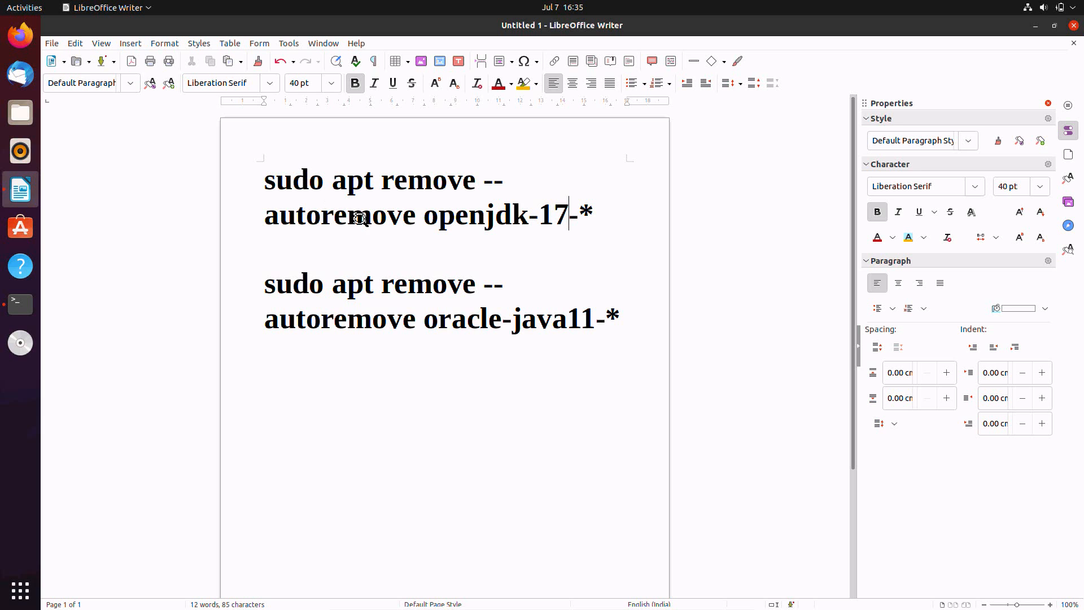
mouse_move(516, 211)
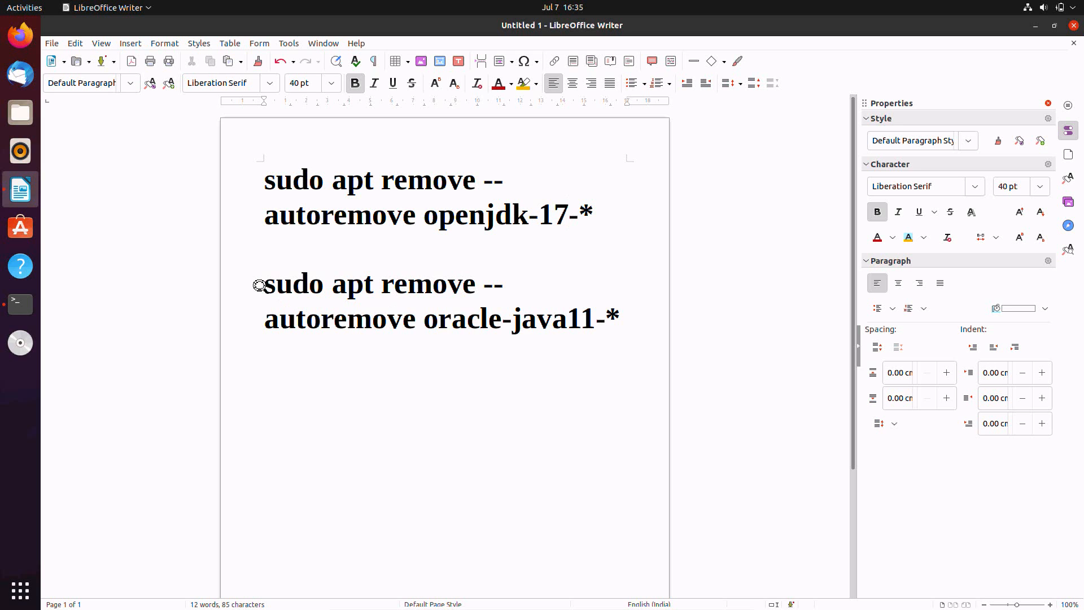
drag(263, 284, 619, 318)
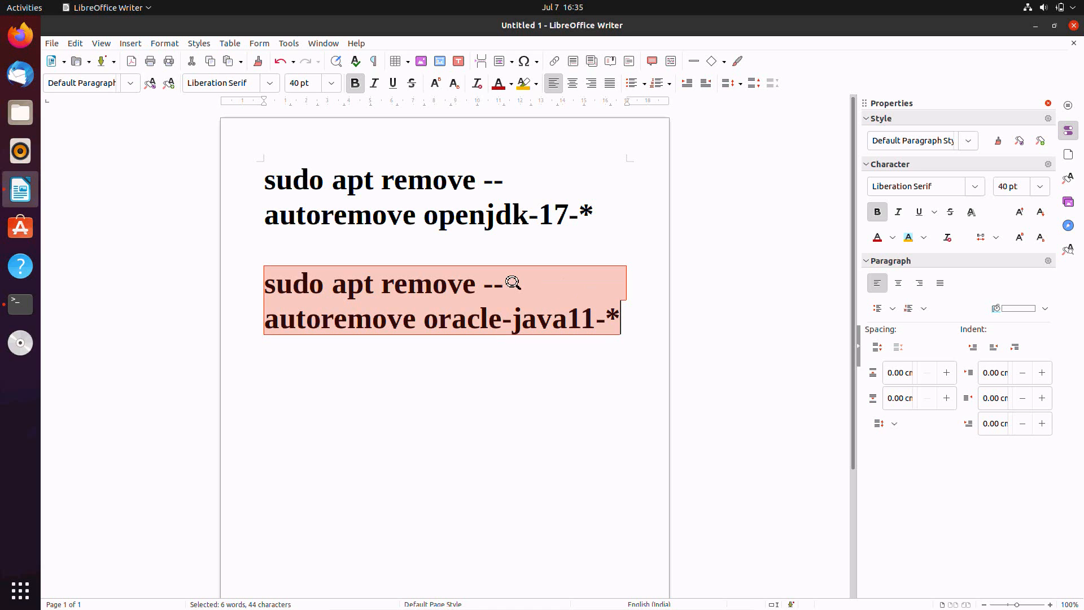
click(740, 153)
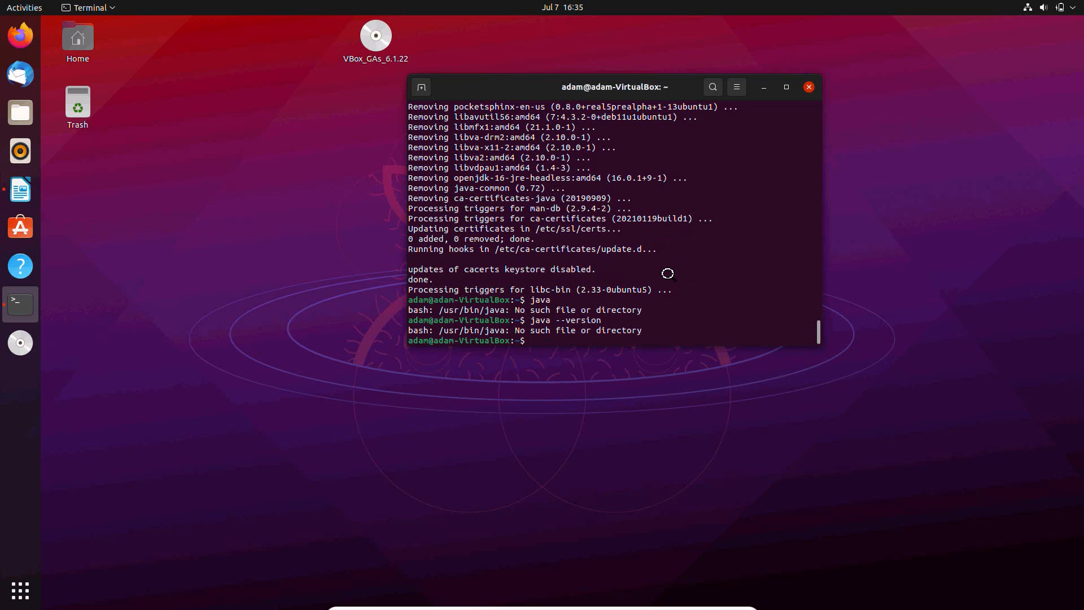
mouse_move(759, 143)
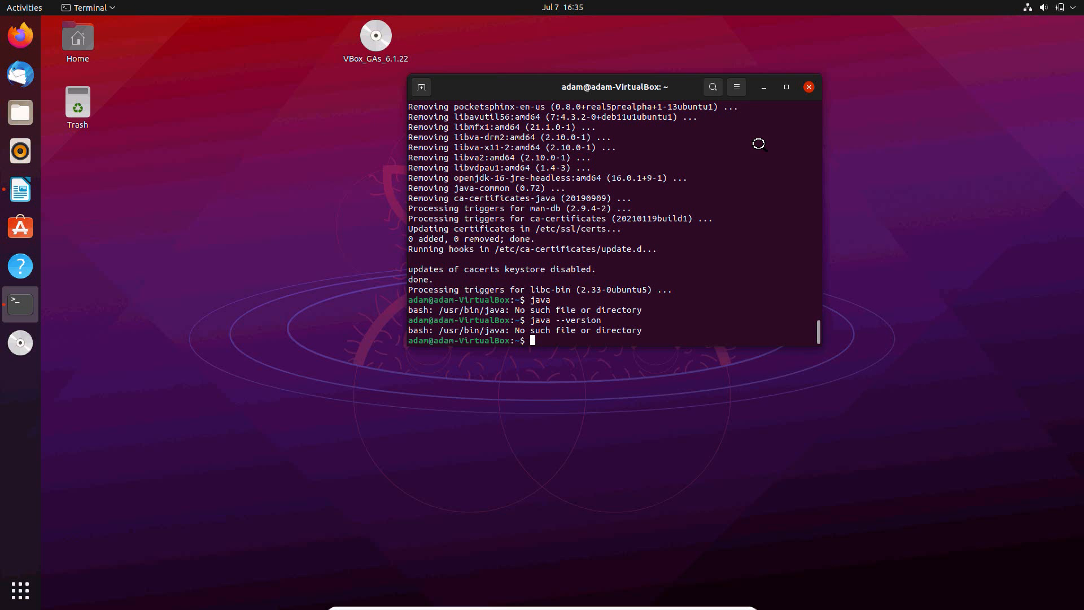